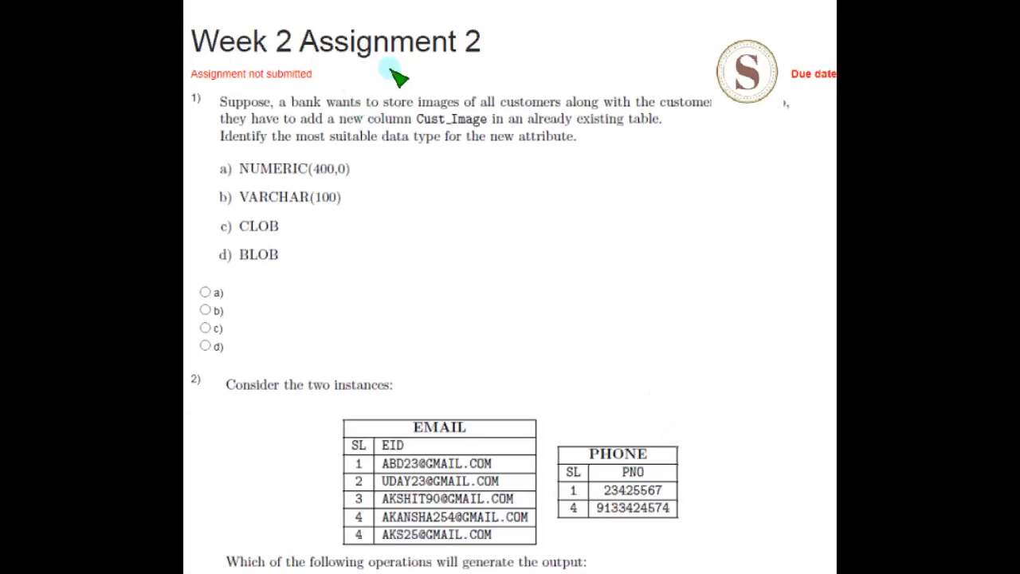
mouse_move(398, 197)
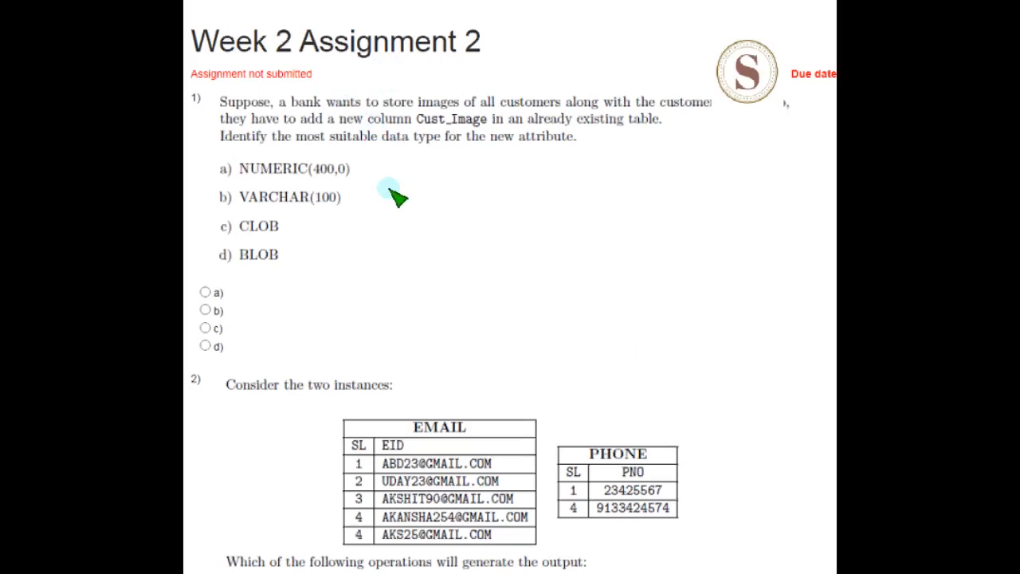
mouse_move(397, 202)
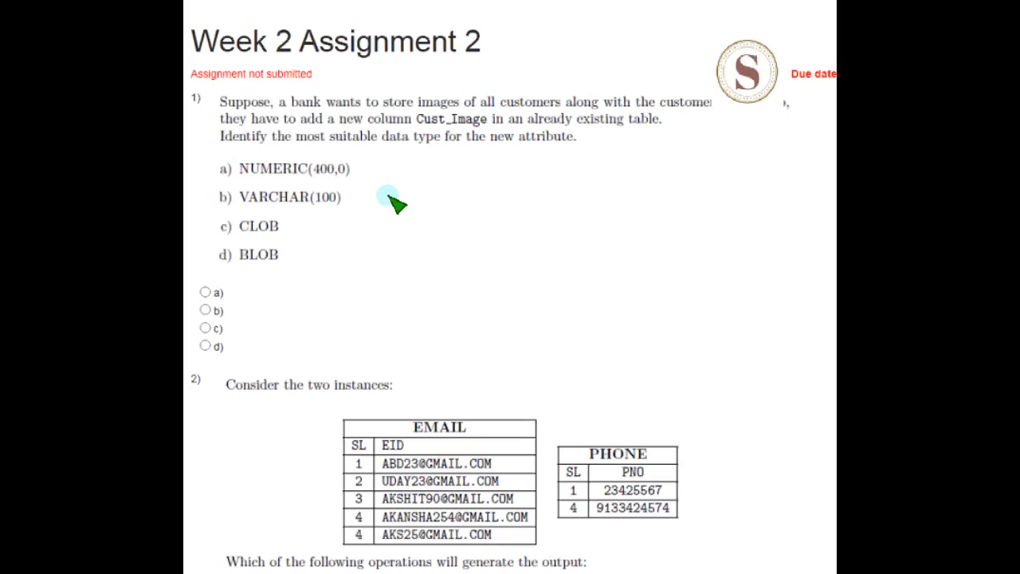
mouse_move(216, 112)
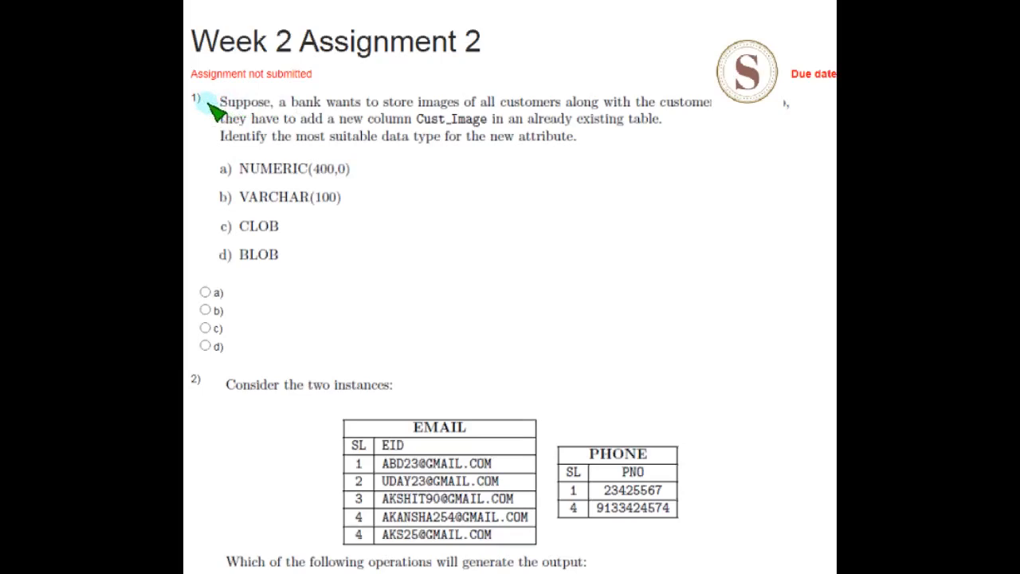
mouse_move(222, 118)
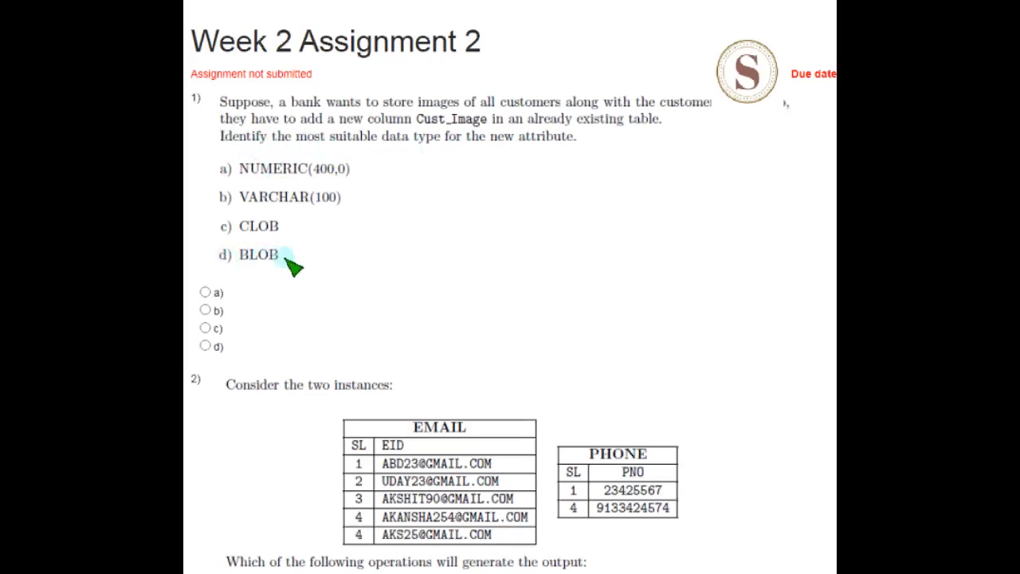
mouse_move(349, 269)
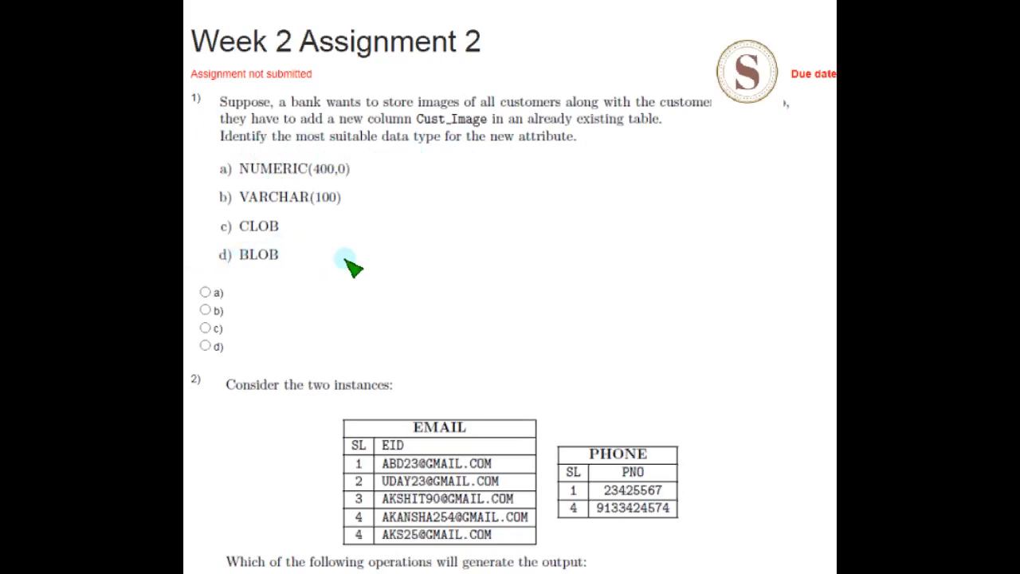
Step: Select option d, BLOB, as question 1's data type for Cust_Image
click(206, 345)
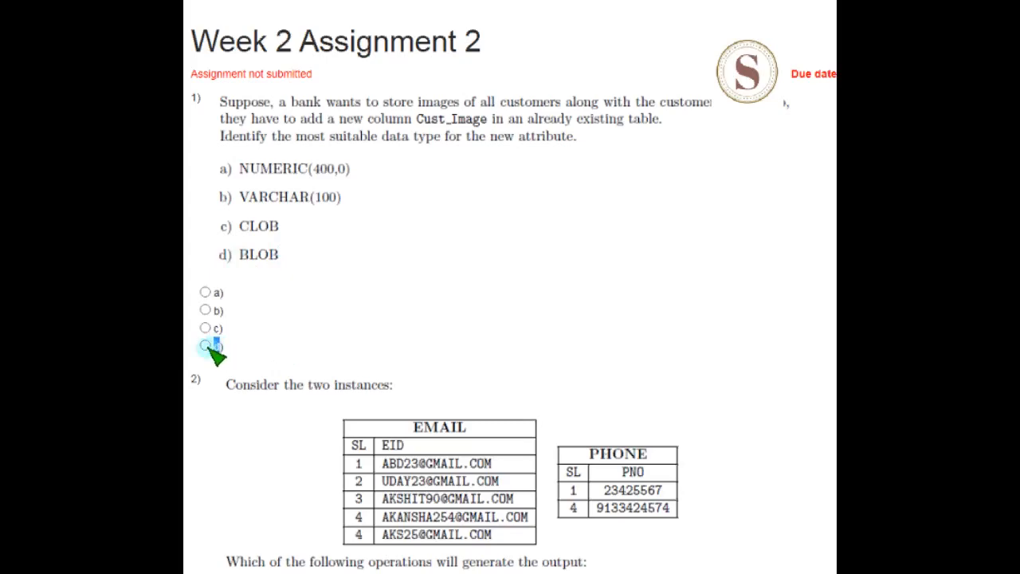
click(207, 345)
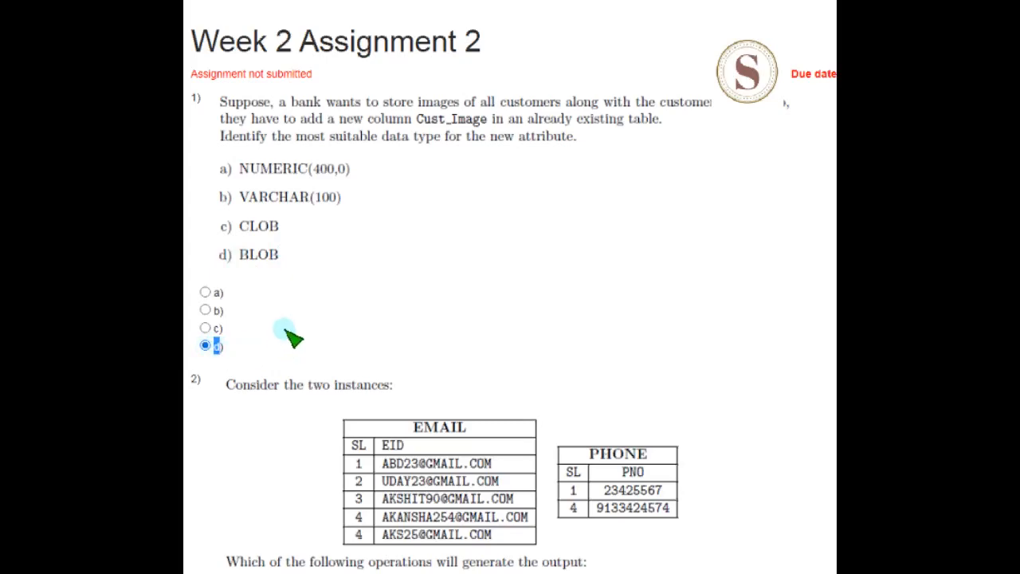
Step: Scroll down to question 2 on joining PHONE and EMAIL
scroll(down, 3)
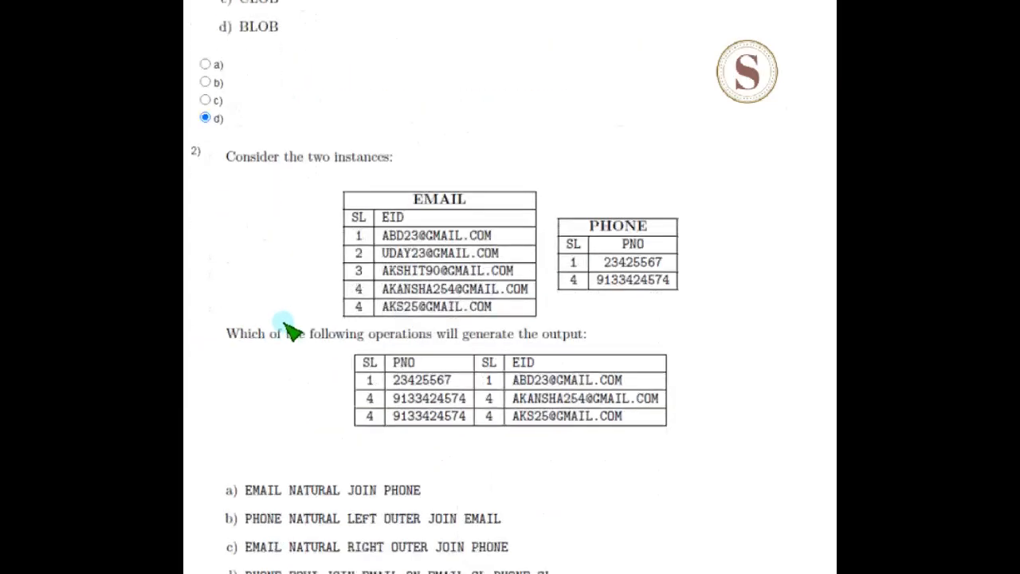
scroll(down, 3)
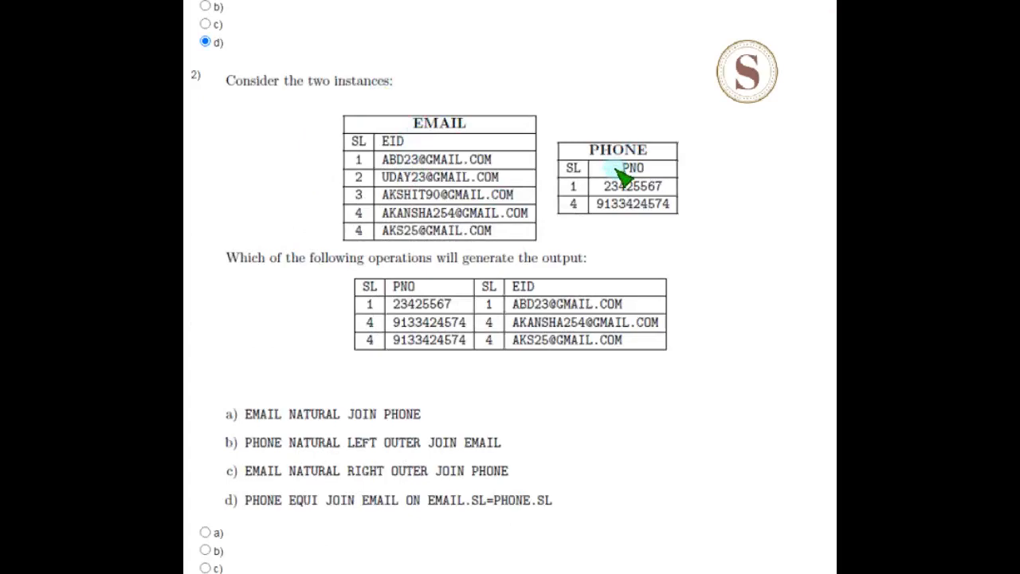
scroll(down, 3)
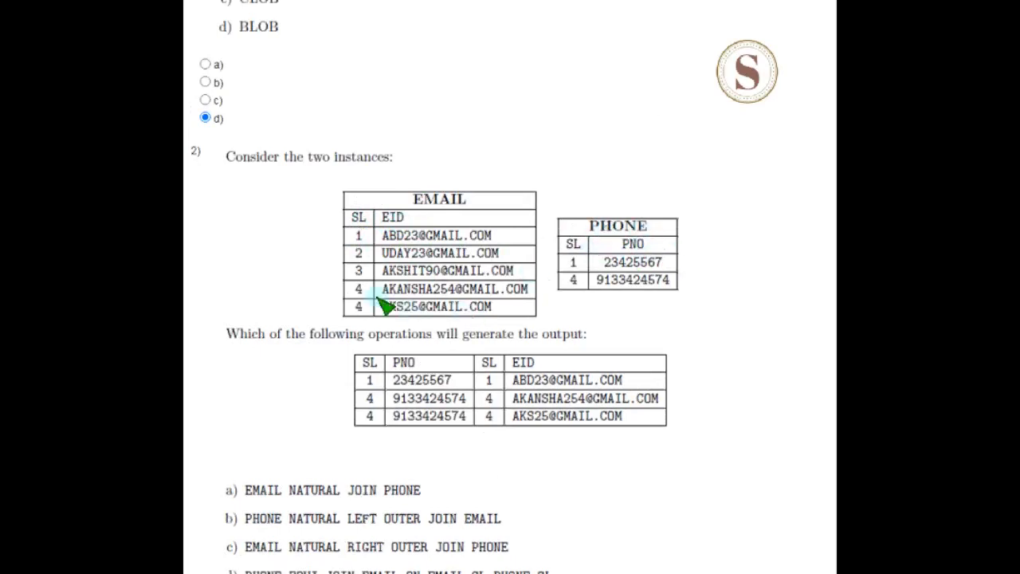
mouse_move(403, 354)
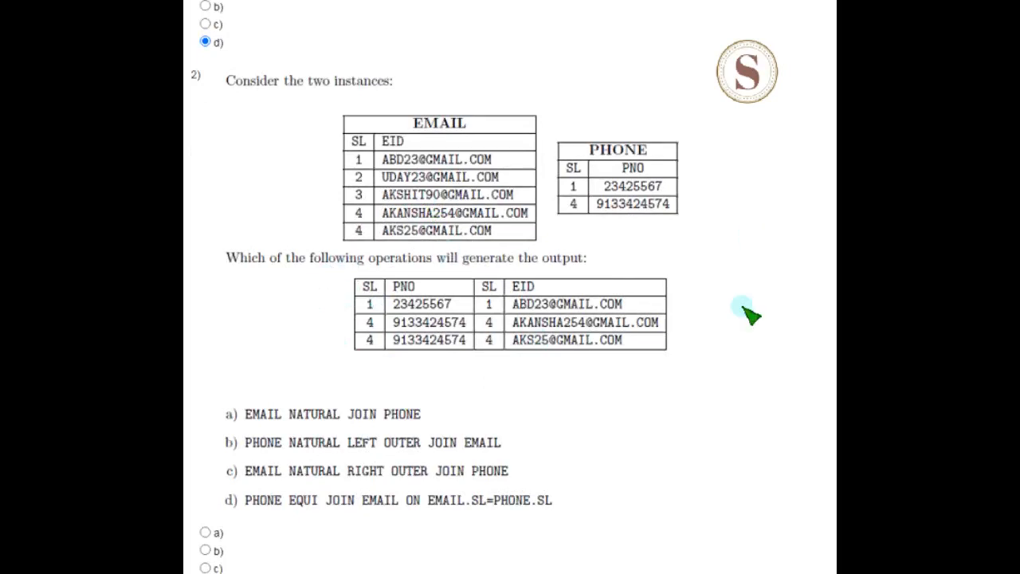
scroll(down, 3)
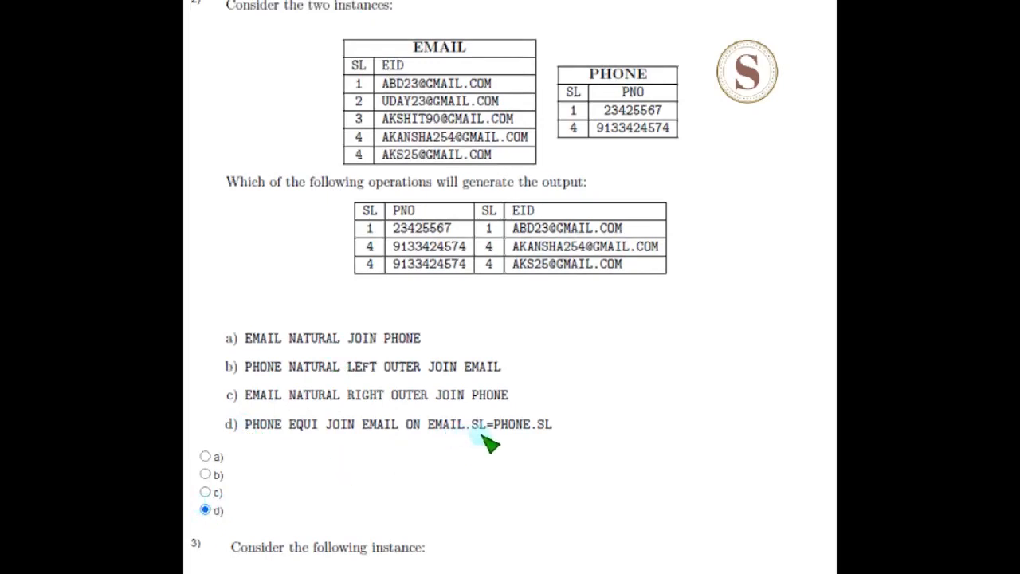
mouse_move(299, 525)
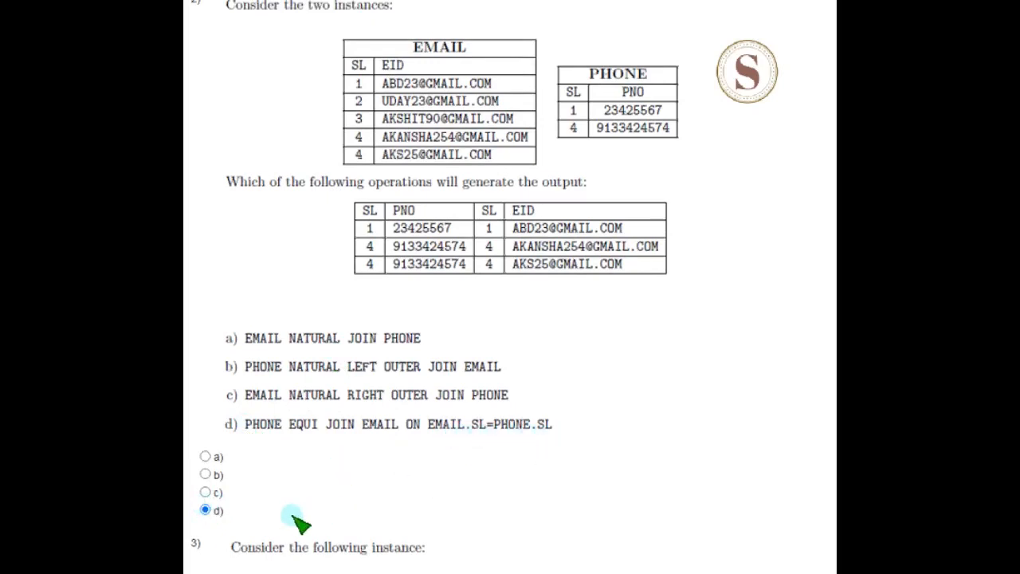
mouse_move(494, 495)
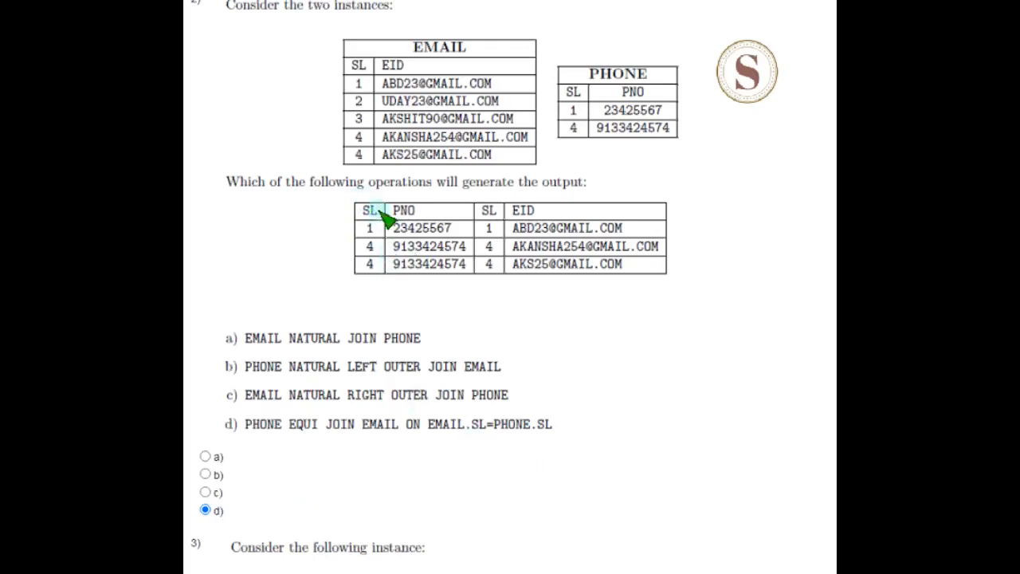
mouse_move(487, 251)
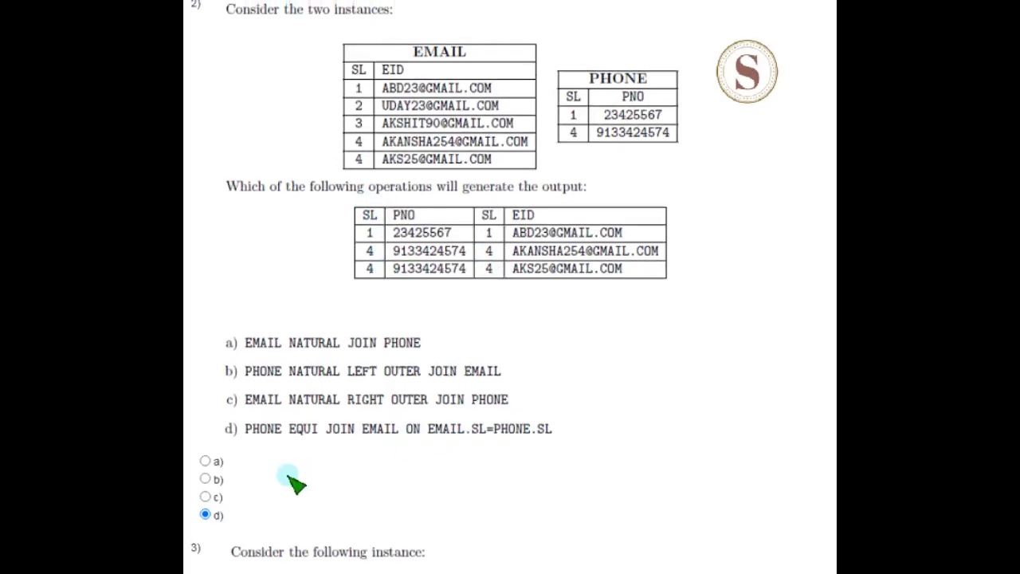
Step: Scroll past question 3 to question 4 on the TEST table's MAX/MIN query
scroll(down, 3)
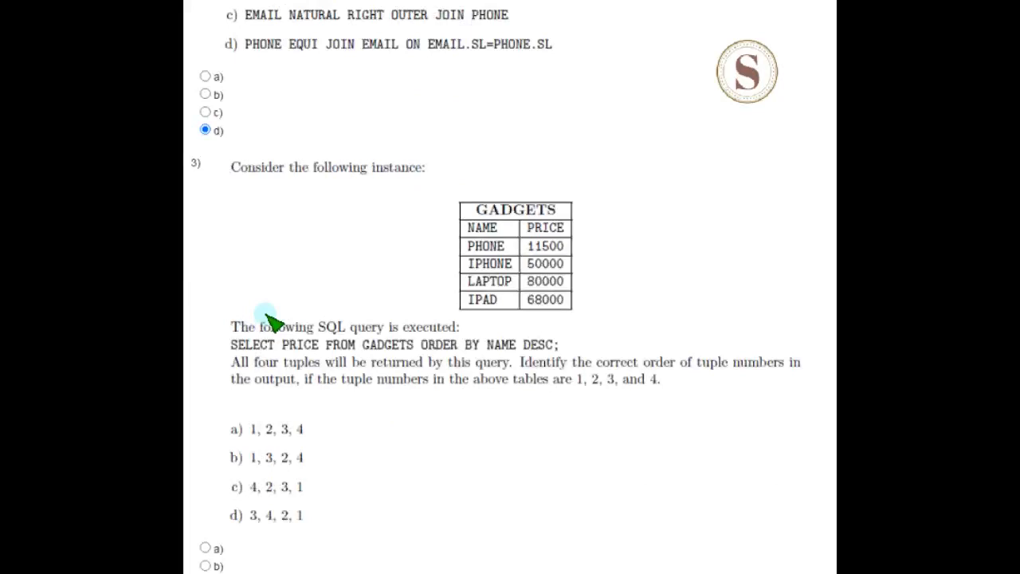
scroll(down, 3)
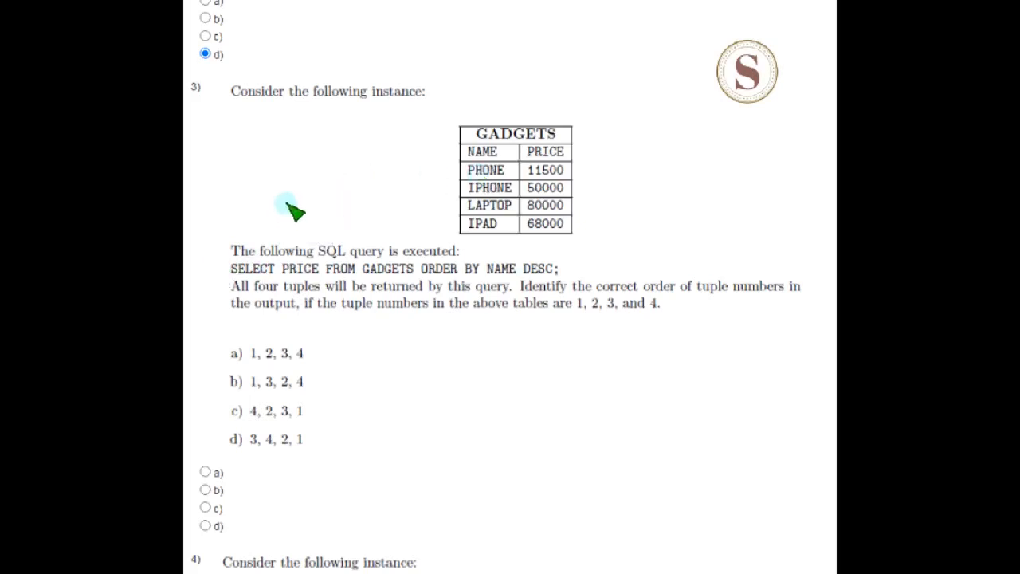
mouse_move(251, 398)
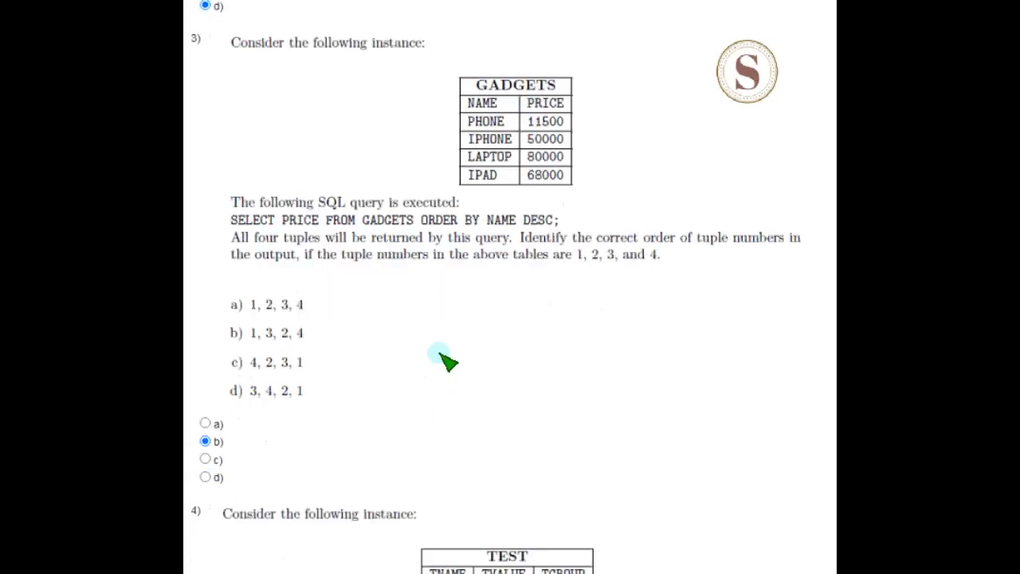
scroll(down, 3)
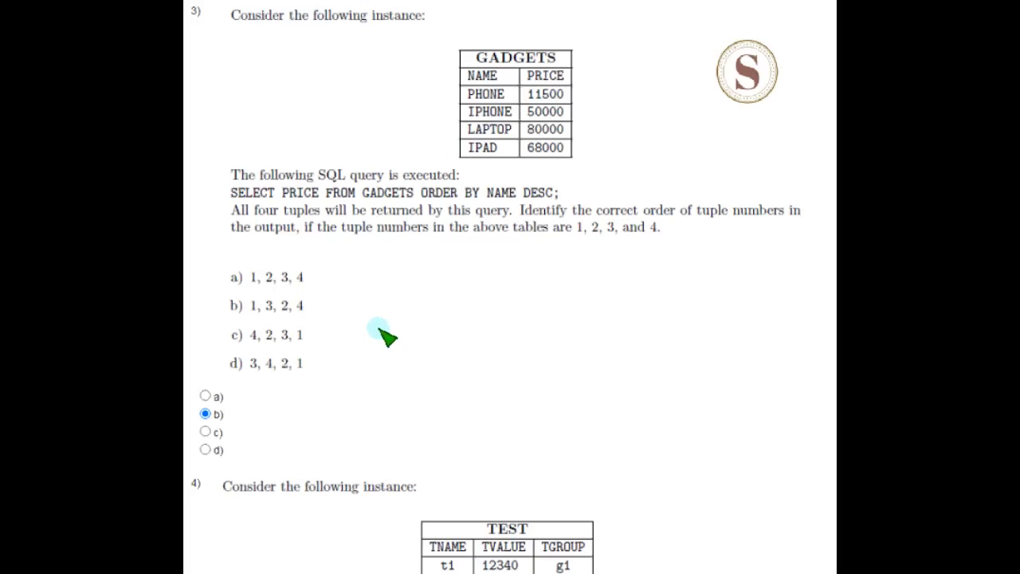
scroll(down, 3)
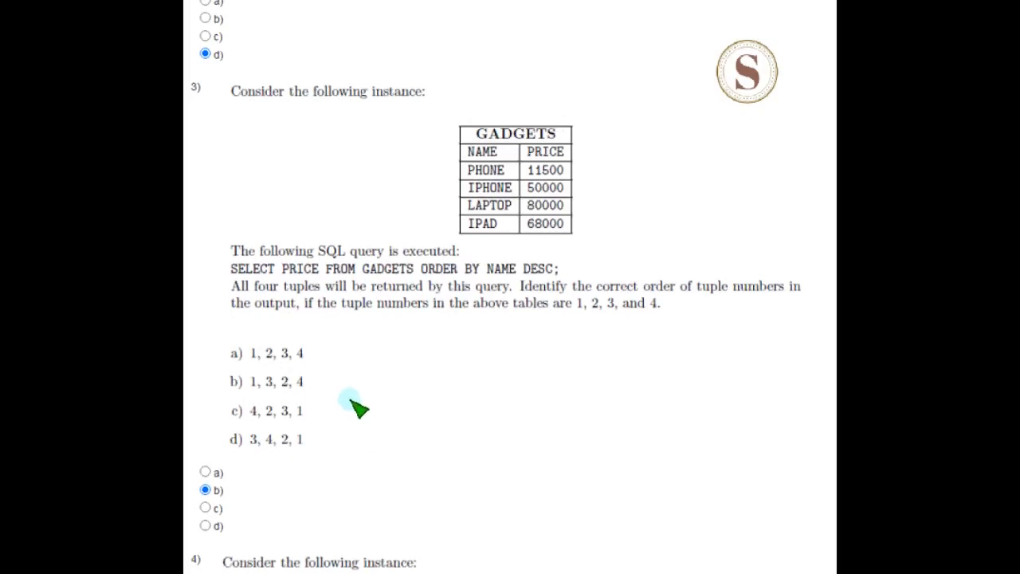
mouse_move(363, 390)
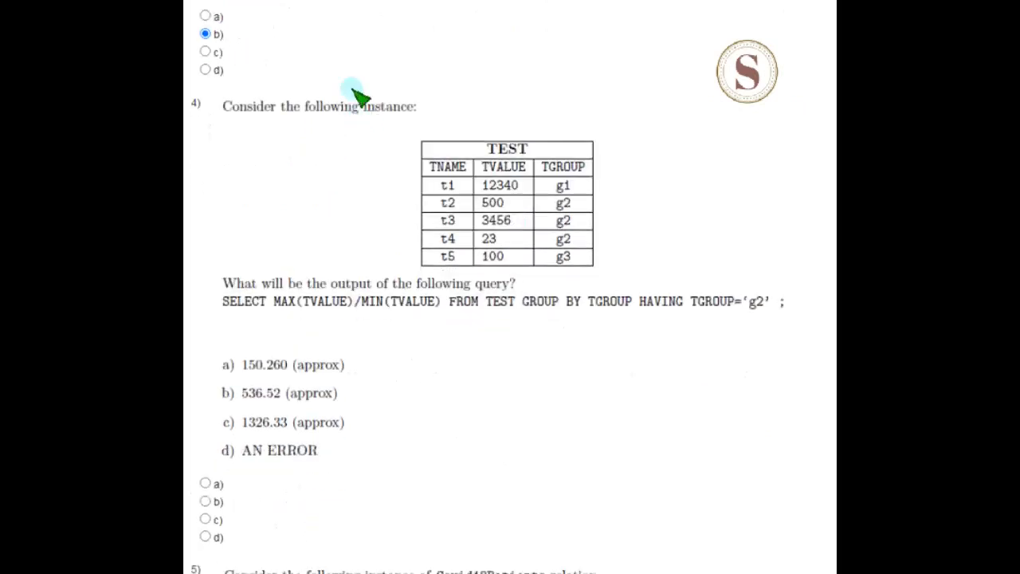
mouse_move(355, 62)
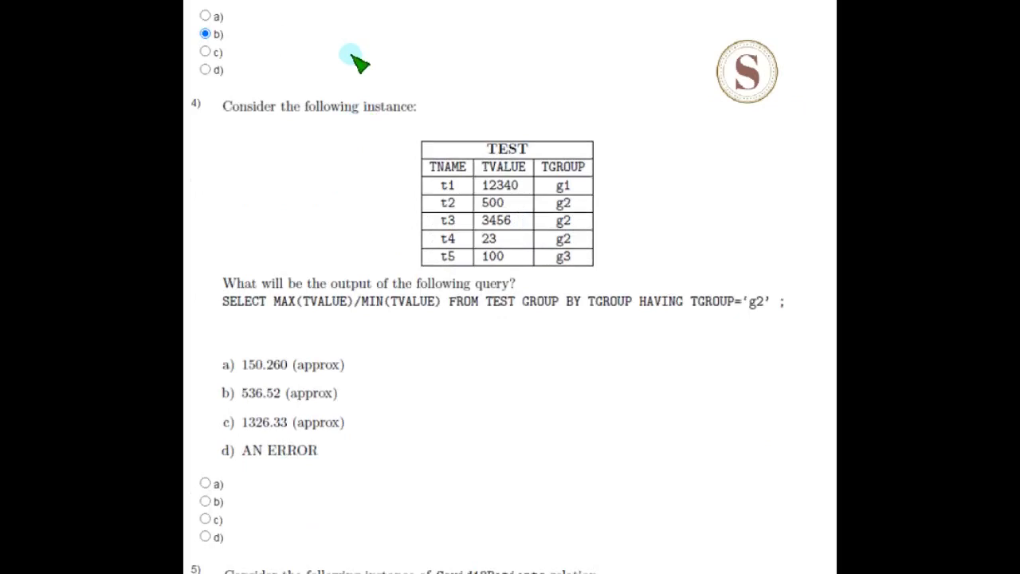
mouse_move(287, 103)
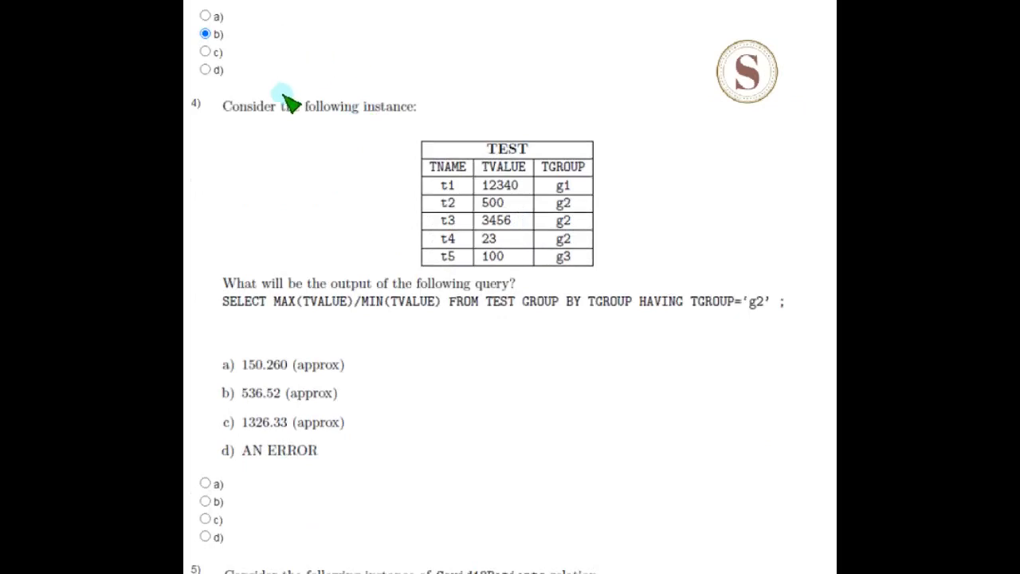
mouse_move(431, 148)
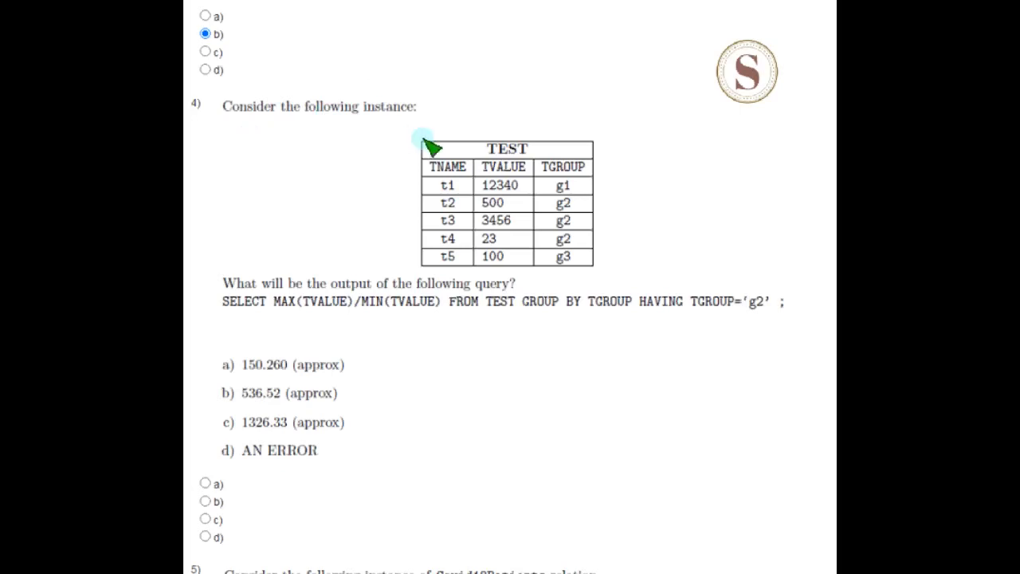
mouse_move(281, 209)
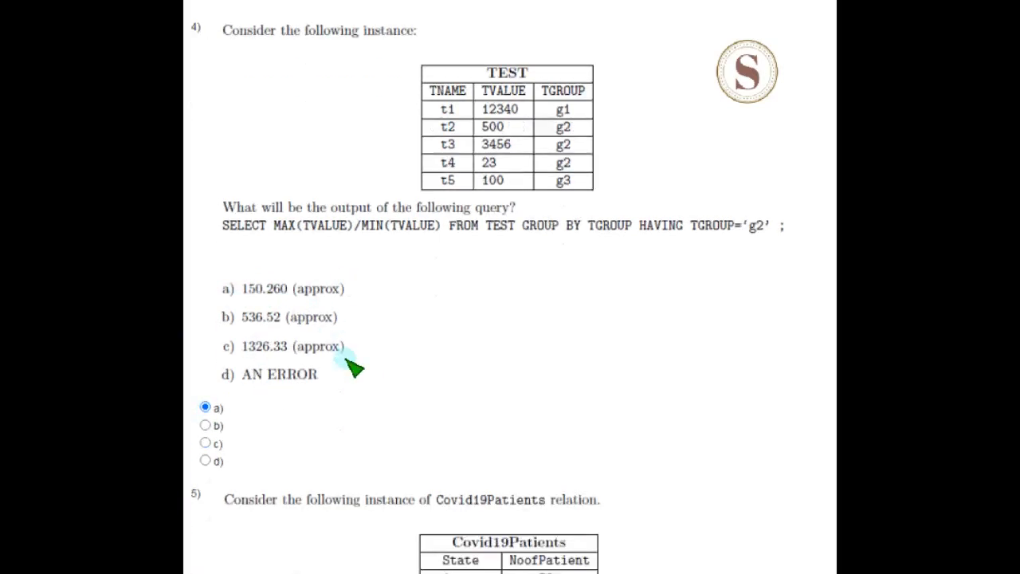
Step: Choose option d for the Covid19Patients query question
scroll(down, 3)
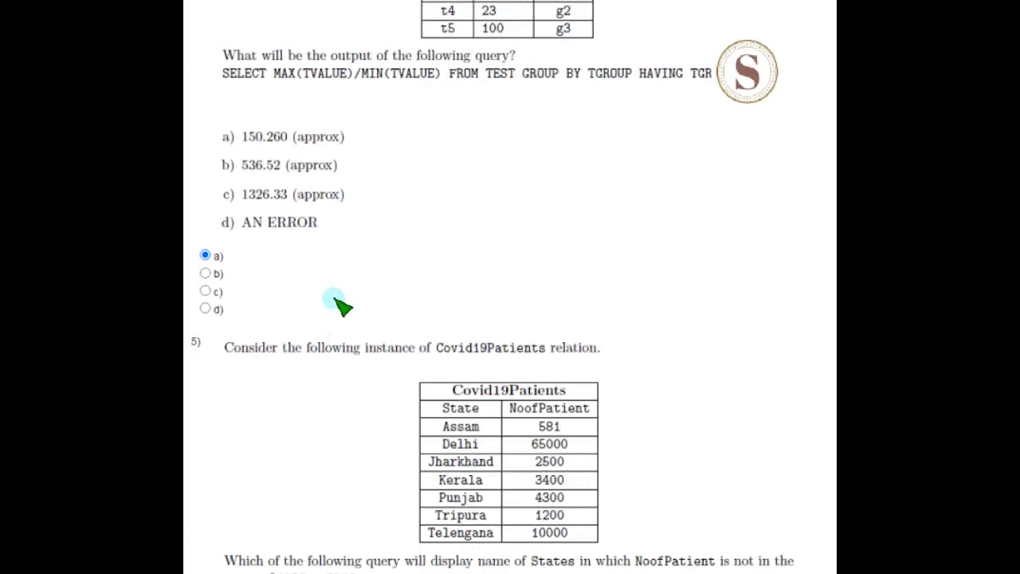
scroll(down, 3)
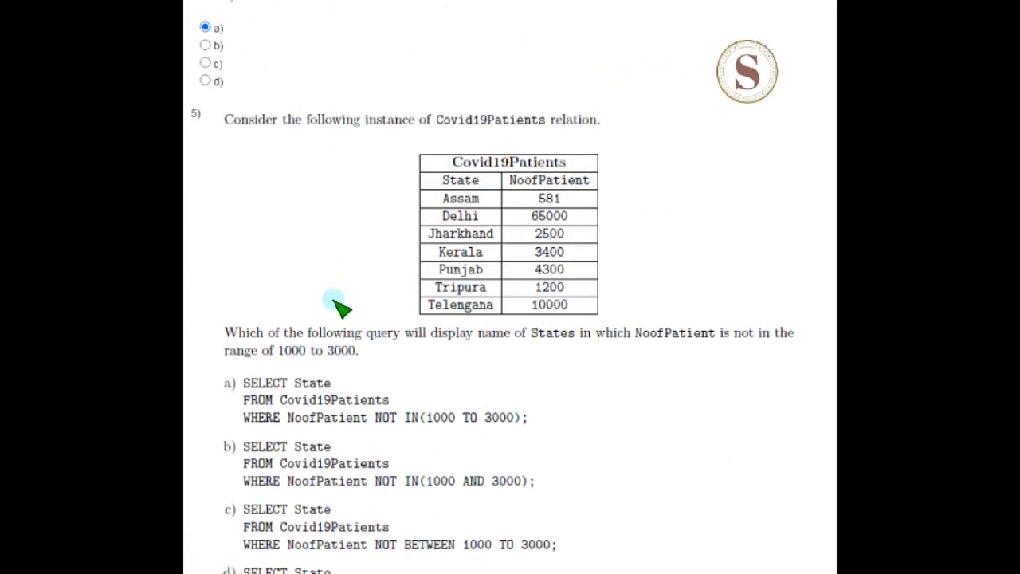
mouse_move(463, 148)
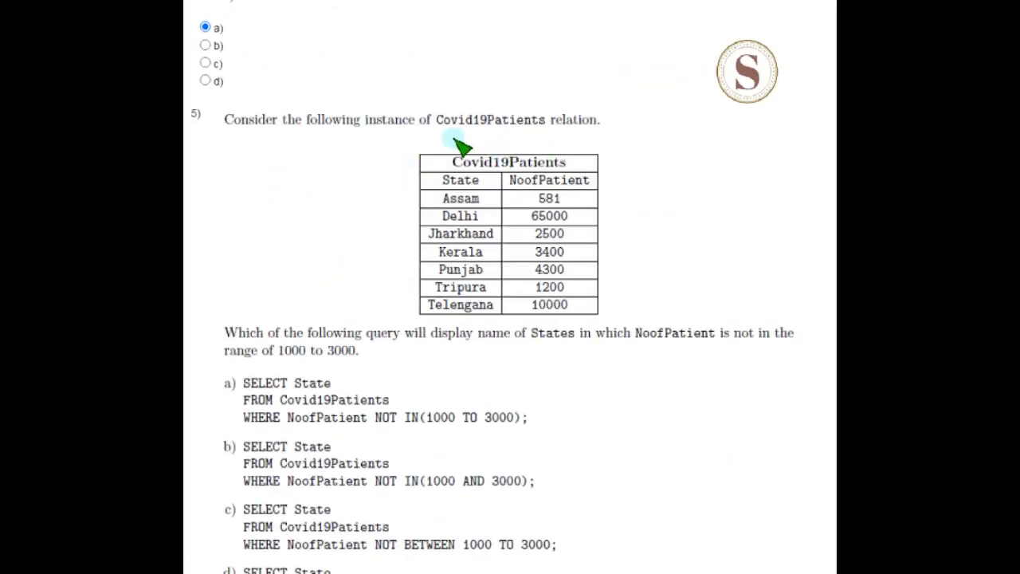
mouse_move(475, 187)
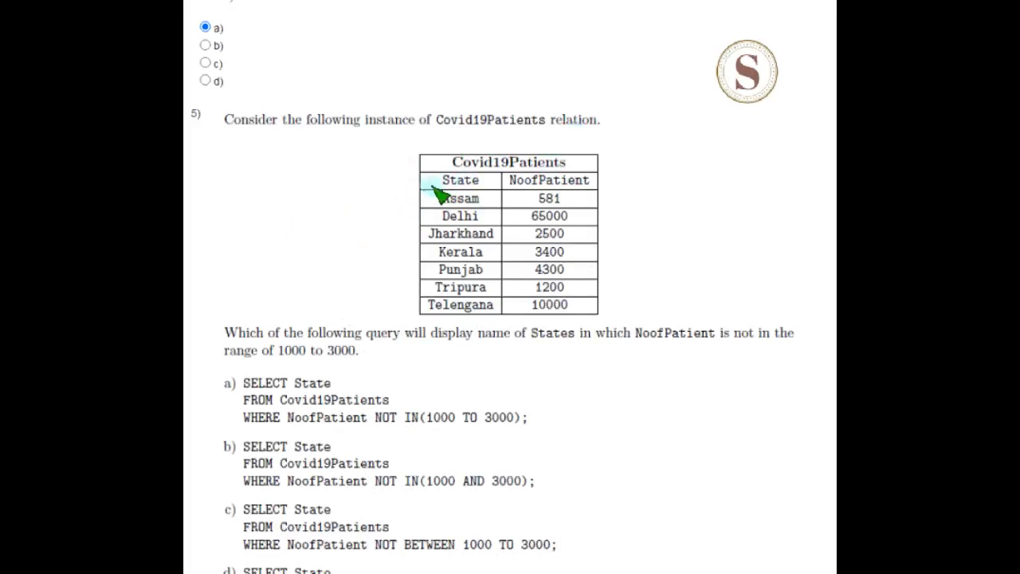
mouse_move(606, 185)
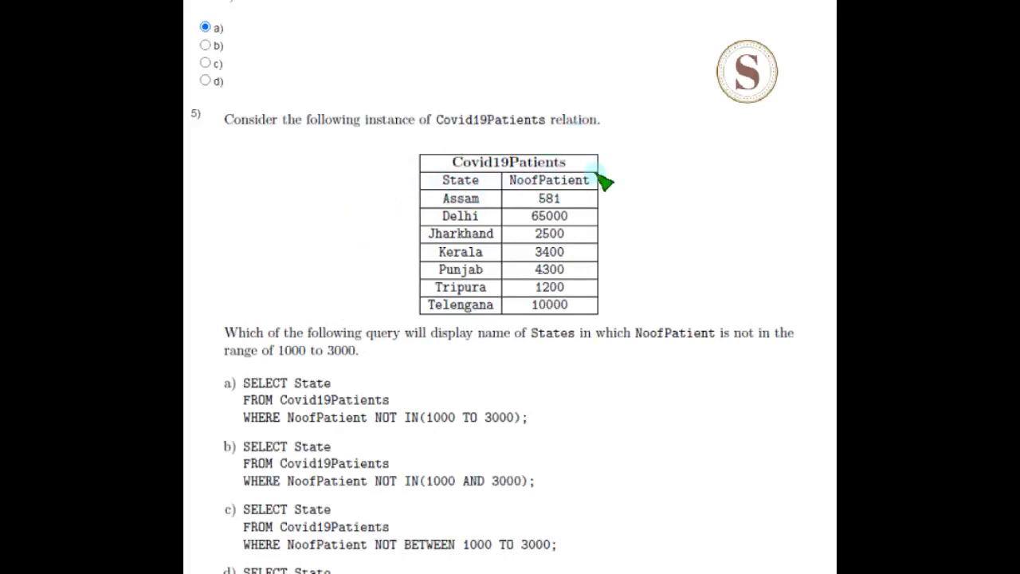
mouse_move(287, 235)
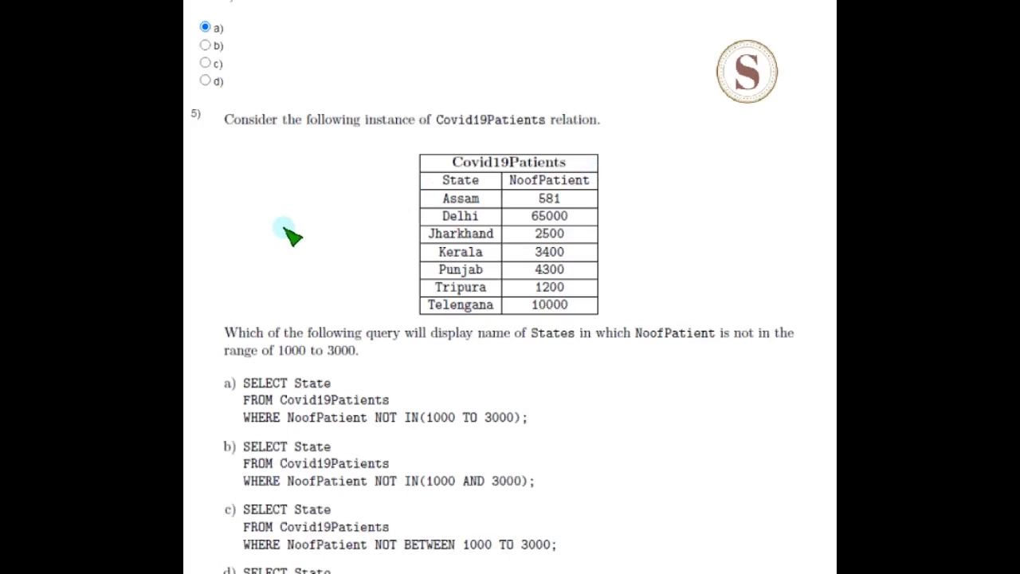
mouse_move(289, 231)
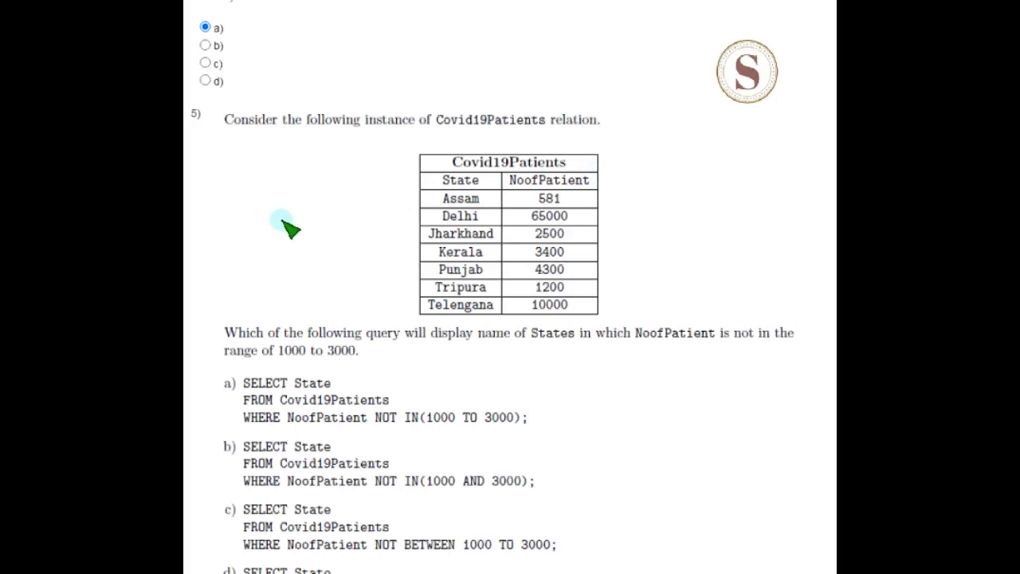
scroll(down, 3)
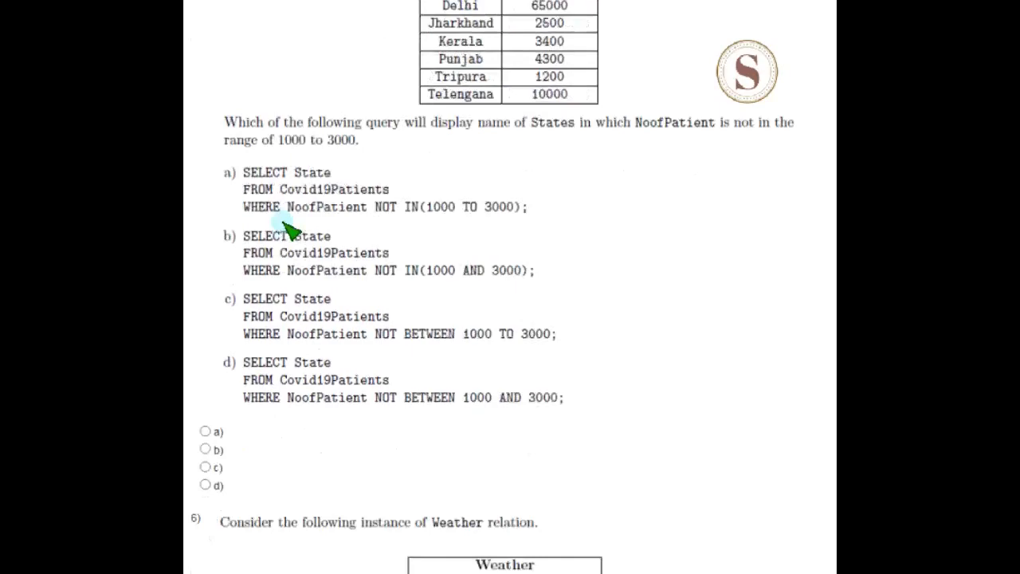
scroll(down, 3)
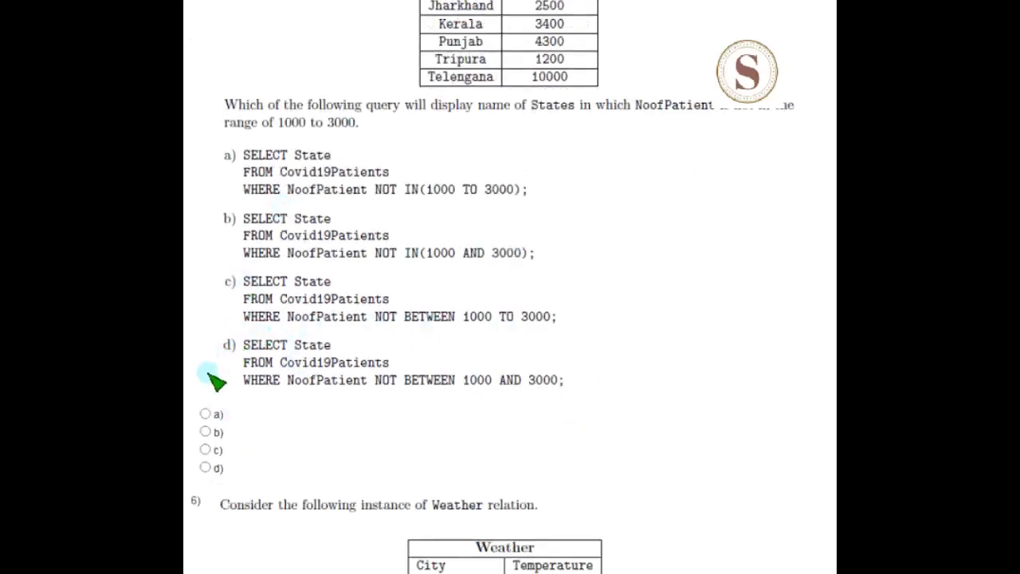
click(205, 467)
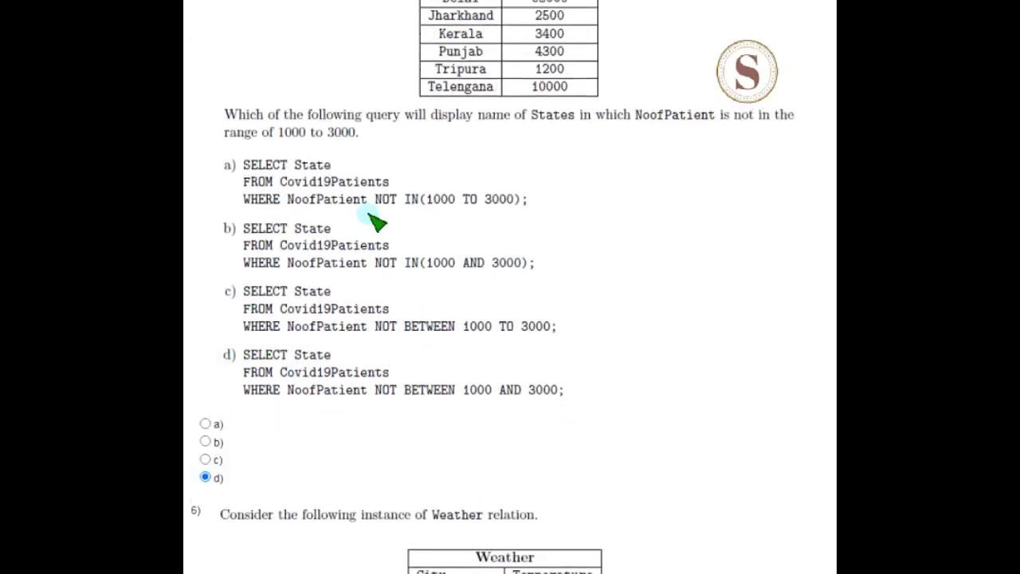
Step: Choose option d for the Weather query question, then scroll onward
scroll(down, 3)
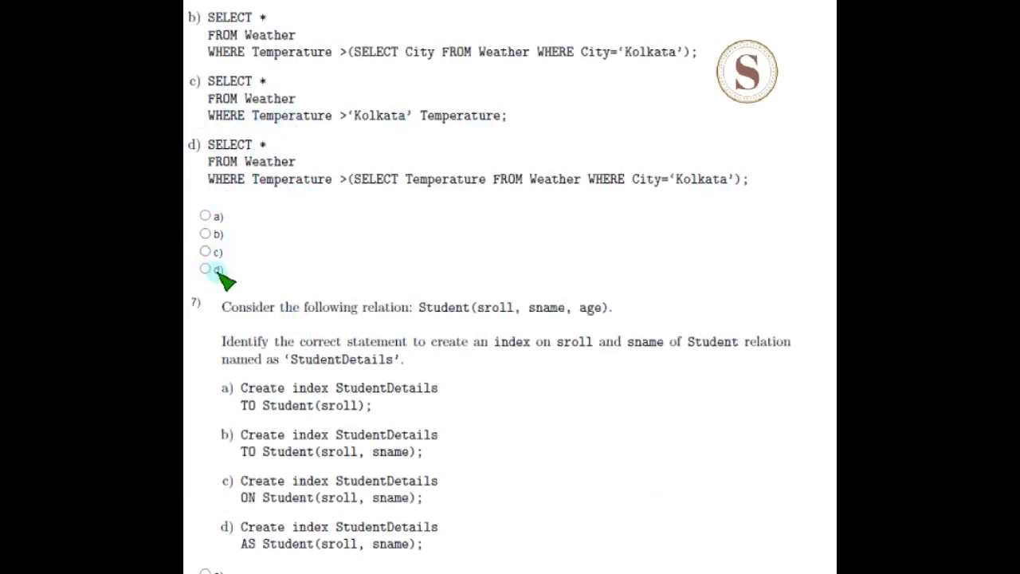
click(205, 269)
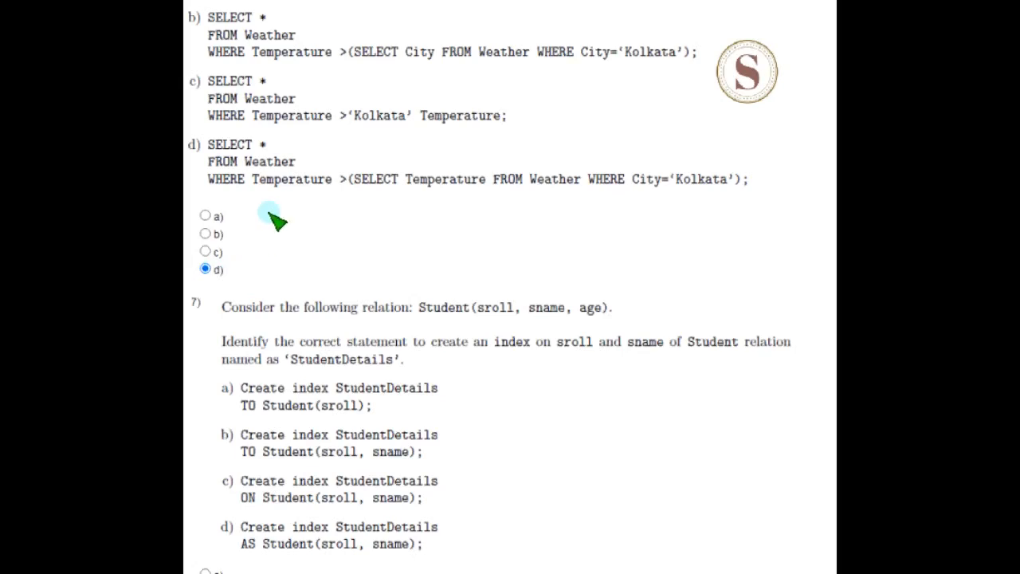
scroll(down, 3)
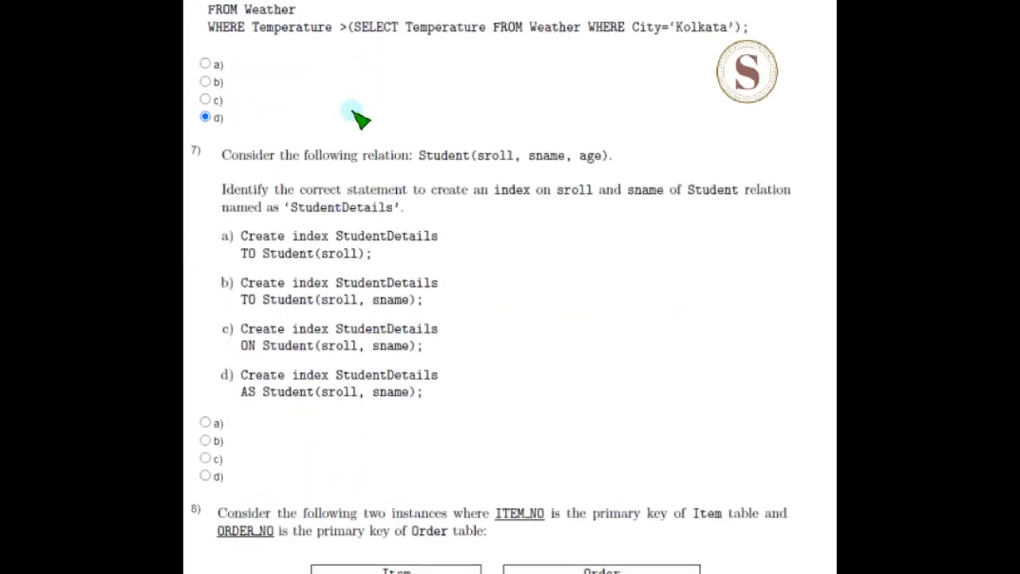
scroll(down, 3)
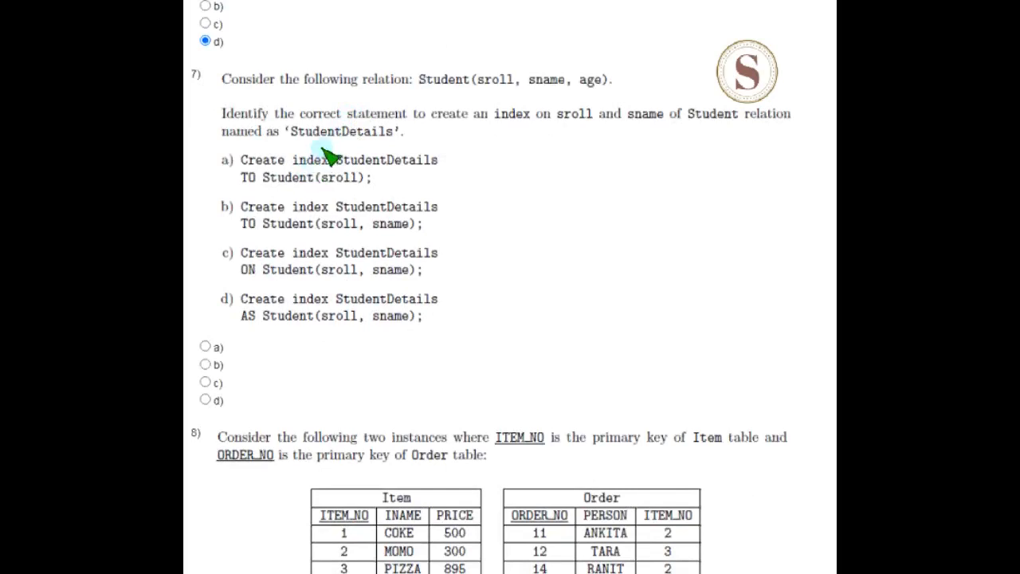
mouse_move(299, 211)
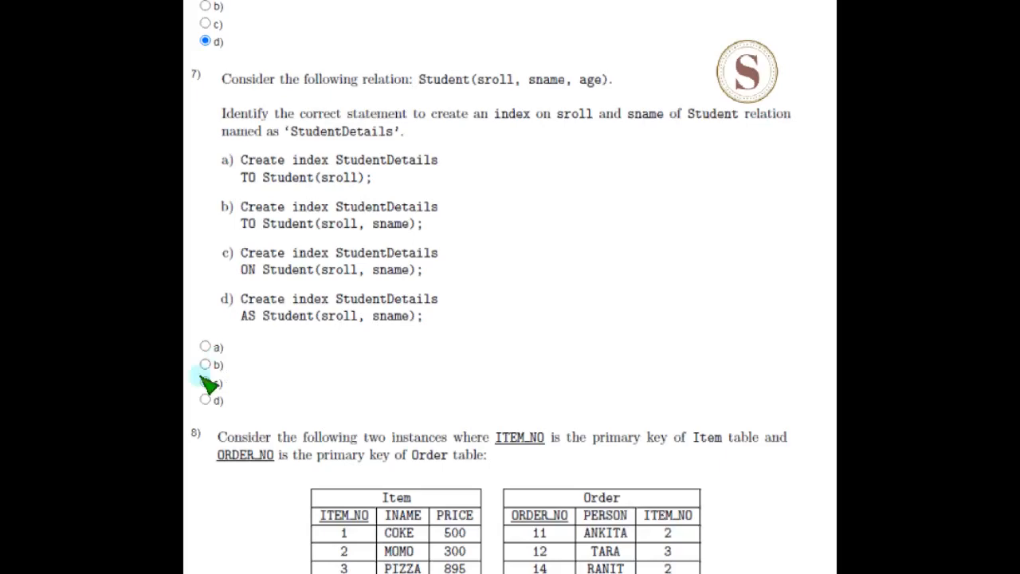
mouse_move(253, 370)
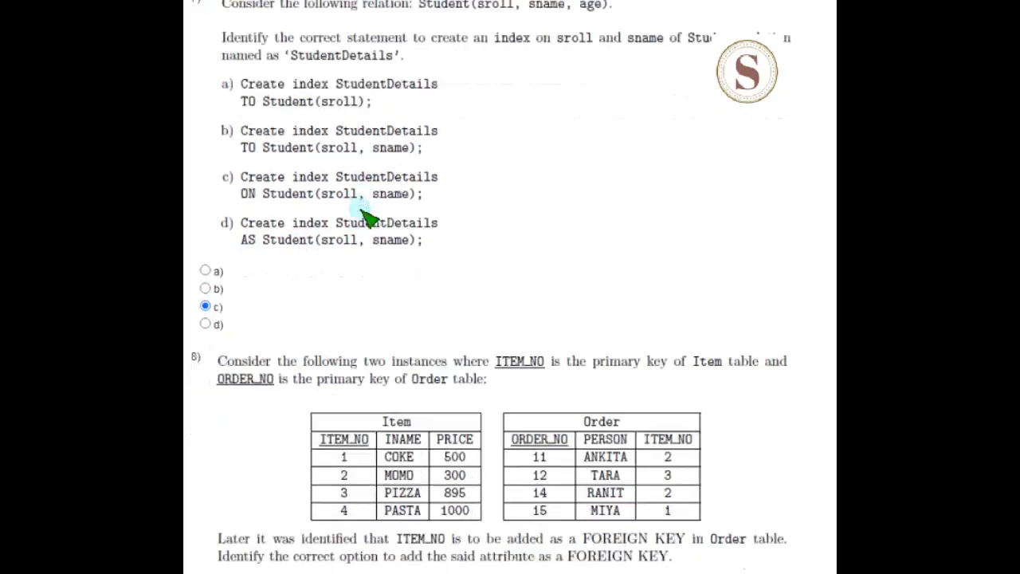
Step: Scroll to the foreign key question and mark an answer
scroll(down, 3)
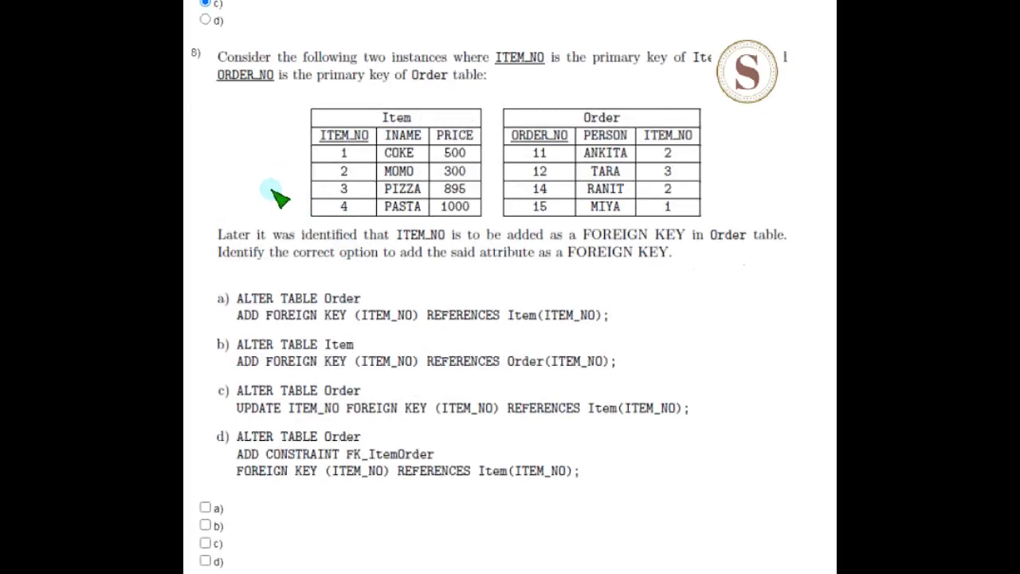
scroll(down, 3)
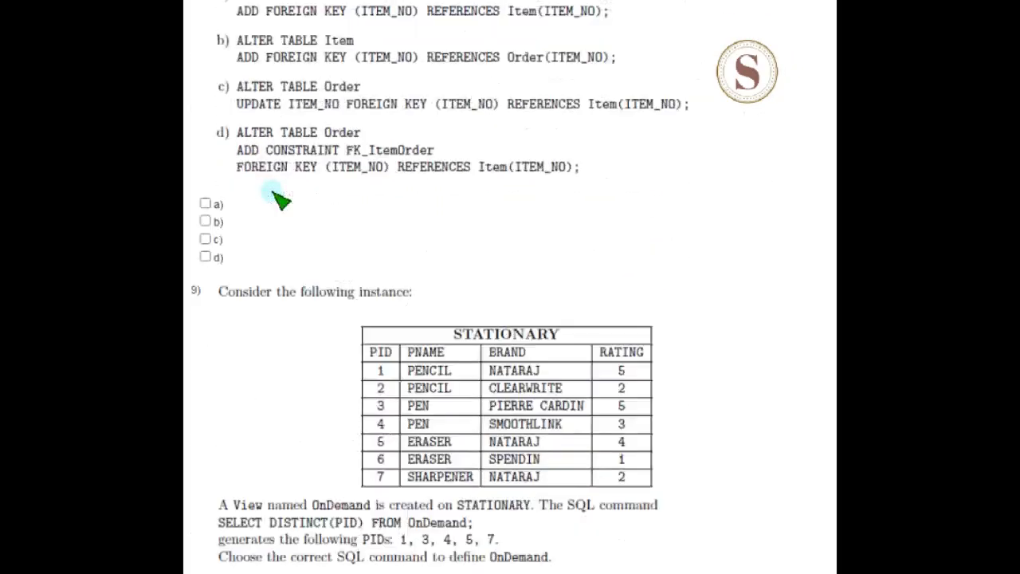
click(205, 203)
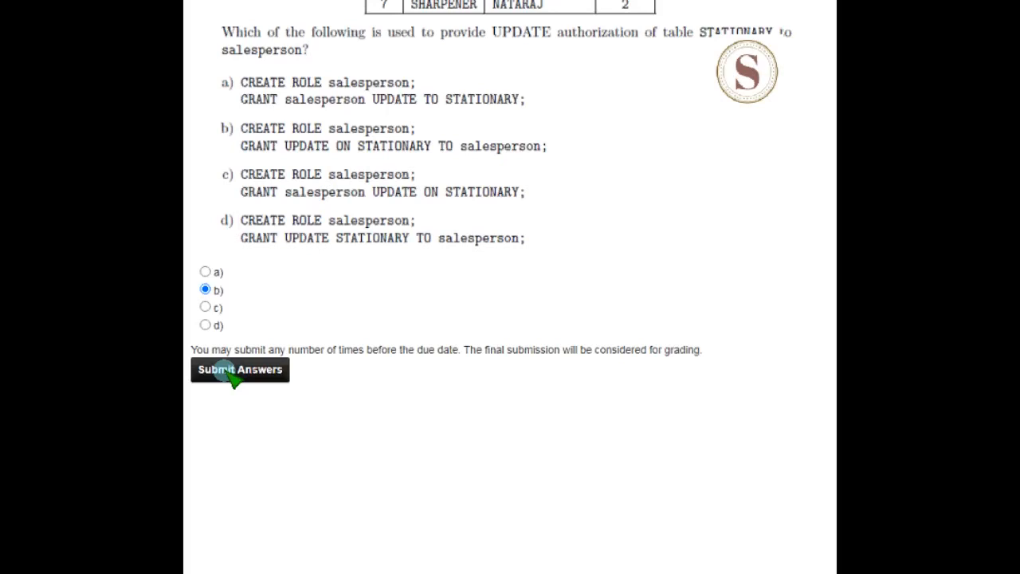
Step: Submit all Week 2 Assignment 2 answers and close the 'Assessment submitted' banner
click(239, 369)
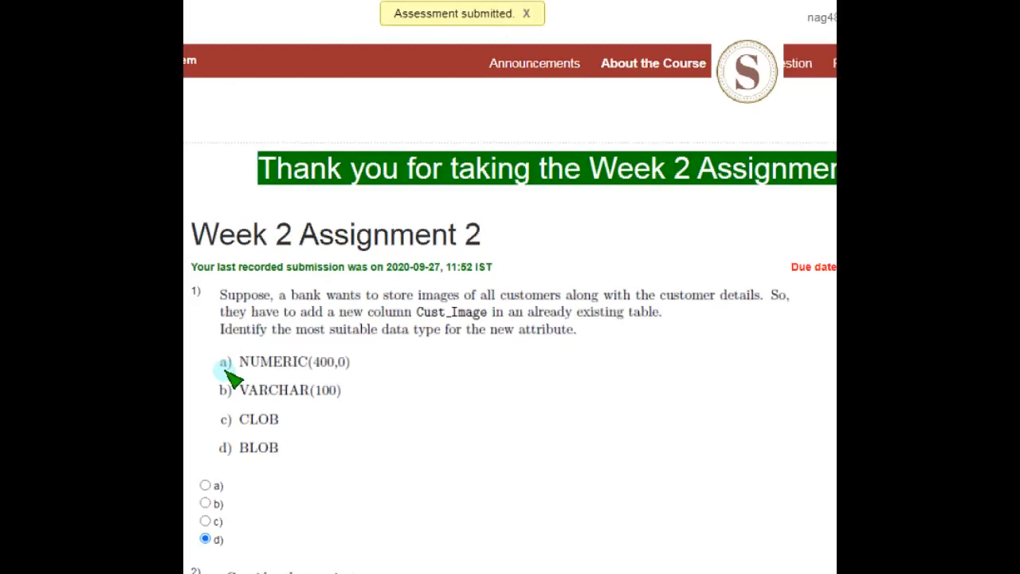
click(526, 14)
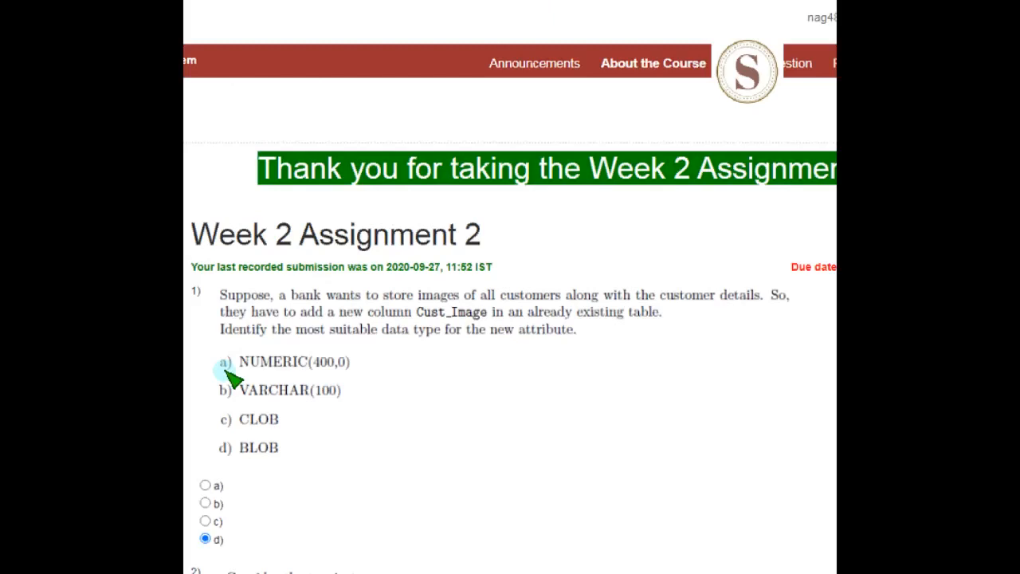